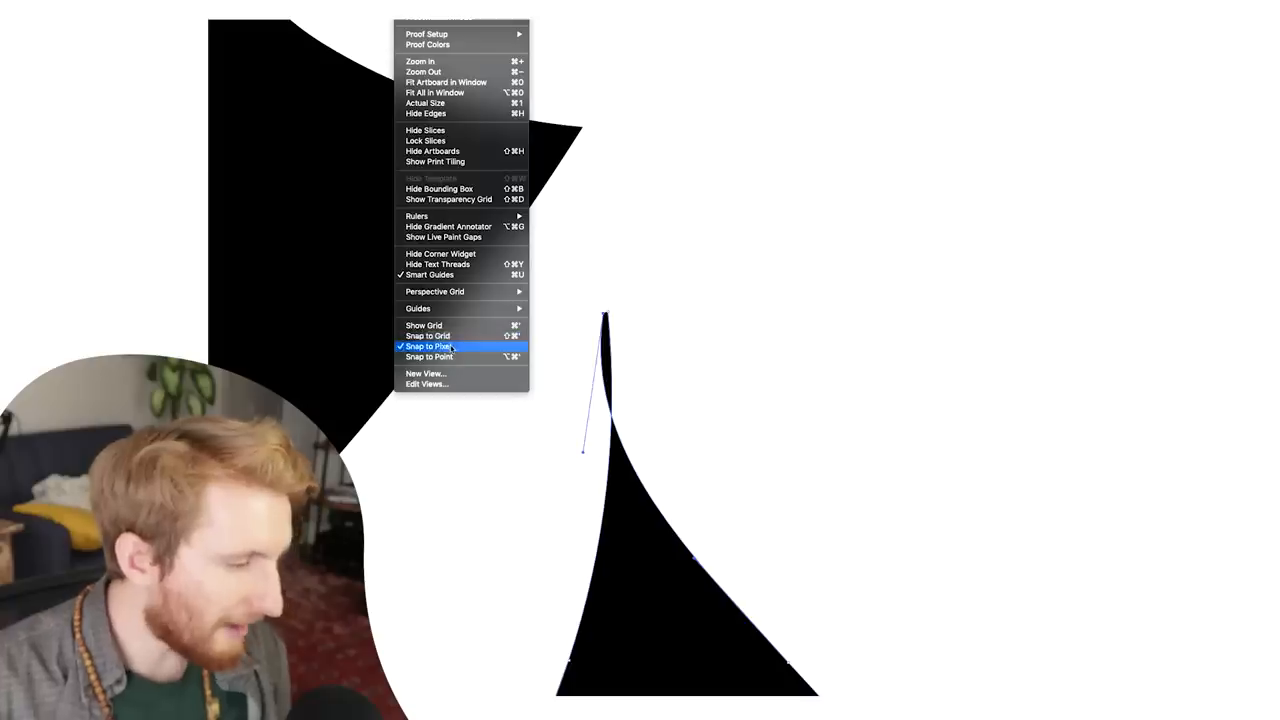
Step: Uncheck Snap to Pixel in the View menu so the curved logo shapes reshape freely
{"action": "left_click", "coordinate": [428, 346]}
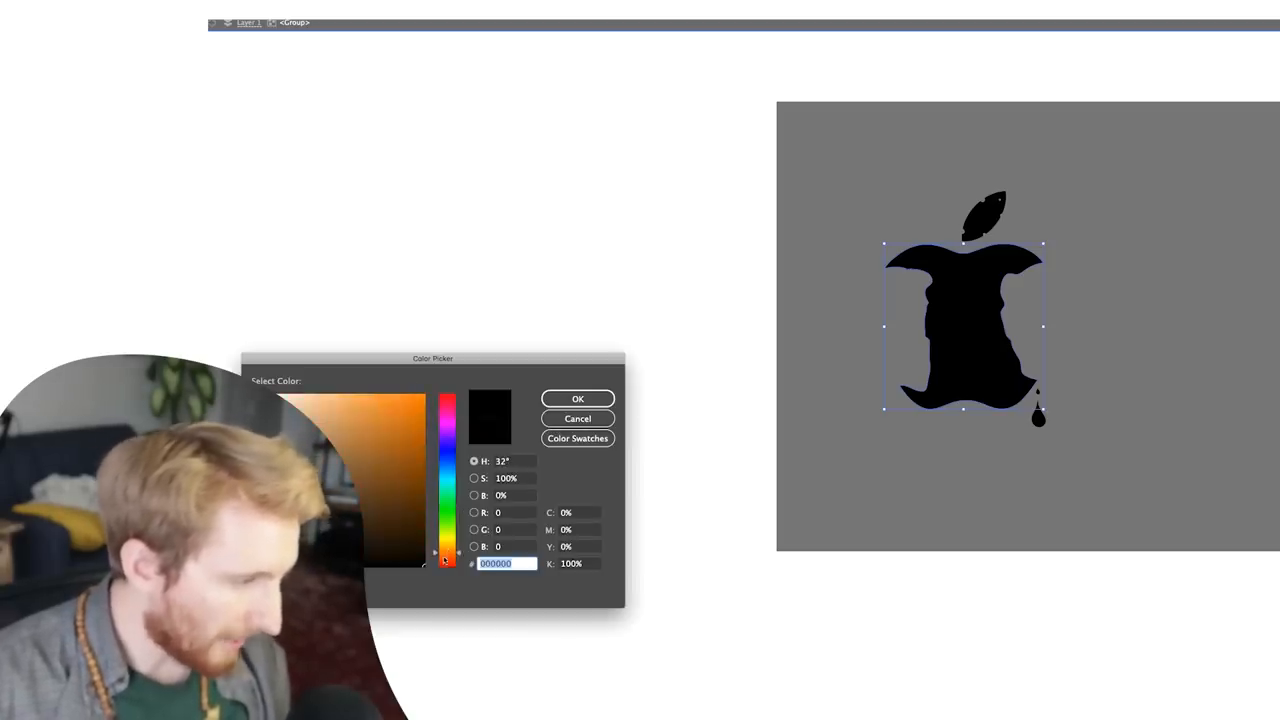
Step: Set the apple logo fill colour to hex 000000
{"action": "left_click", "coordinate": [422, 428]}
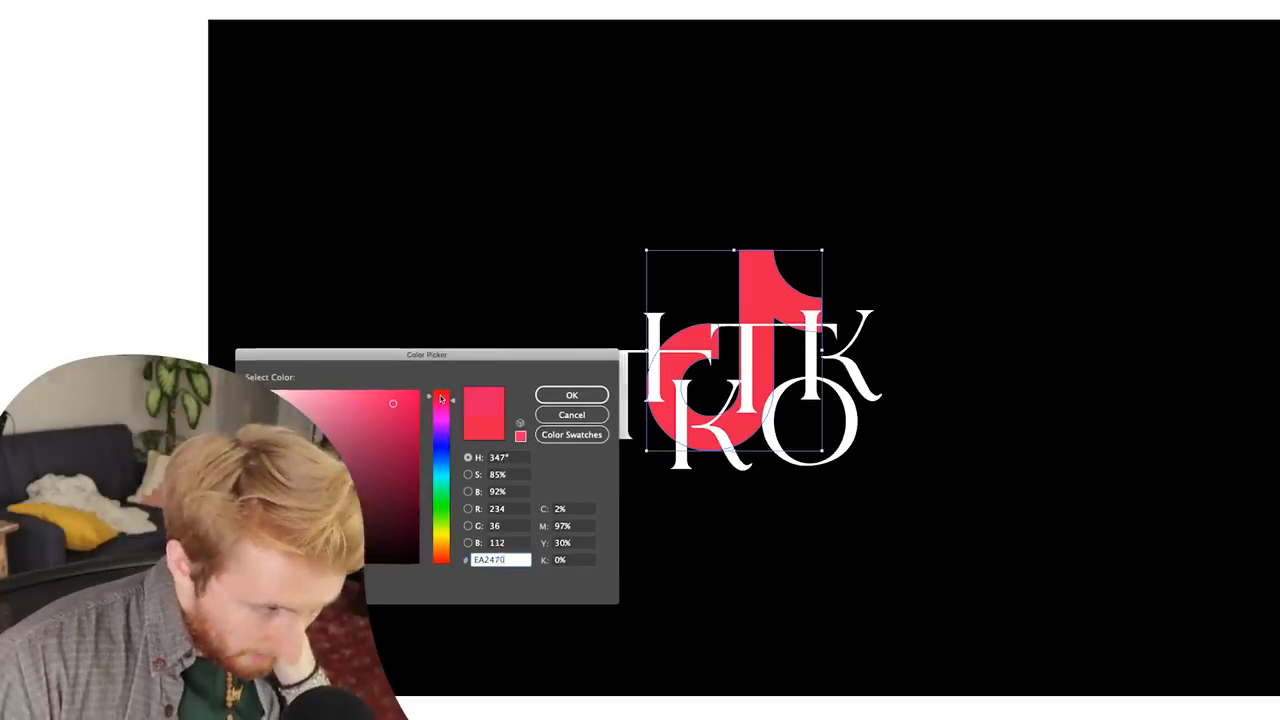
Step: Pick the brighter red ED0F1A for the TikTok note shape's fill
{"action": "left_click", "coordinate": [410, 402]}
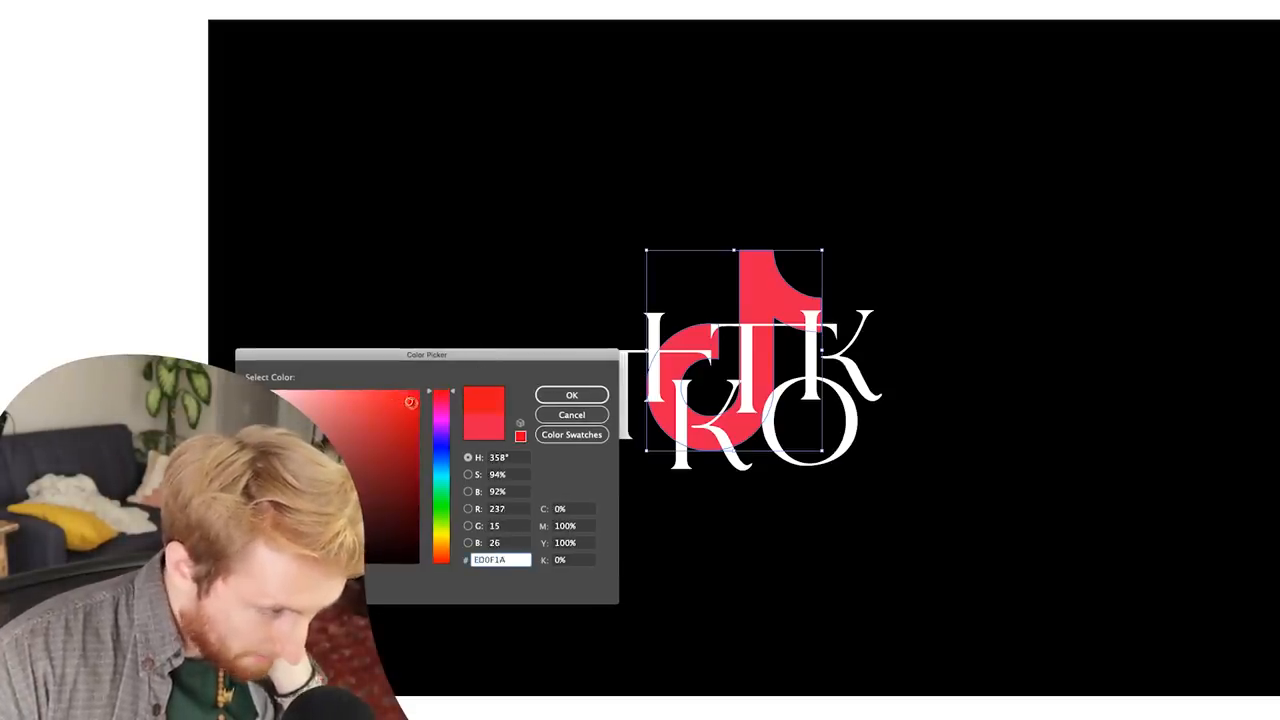